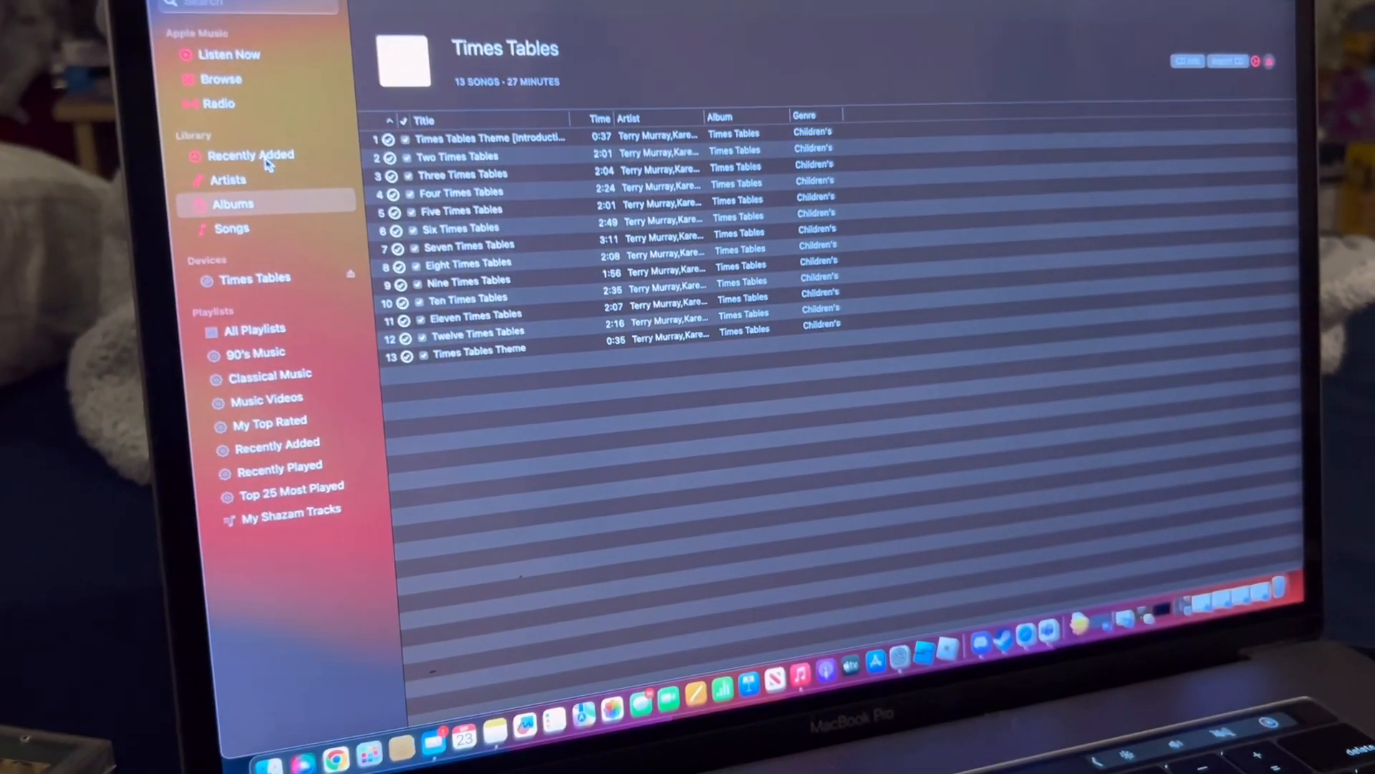
# Select the Times Tables CD under Devices to show its 13-track list
pyautogui.click(250, 155)
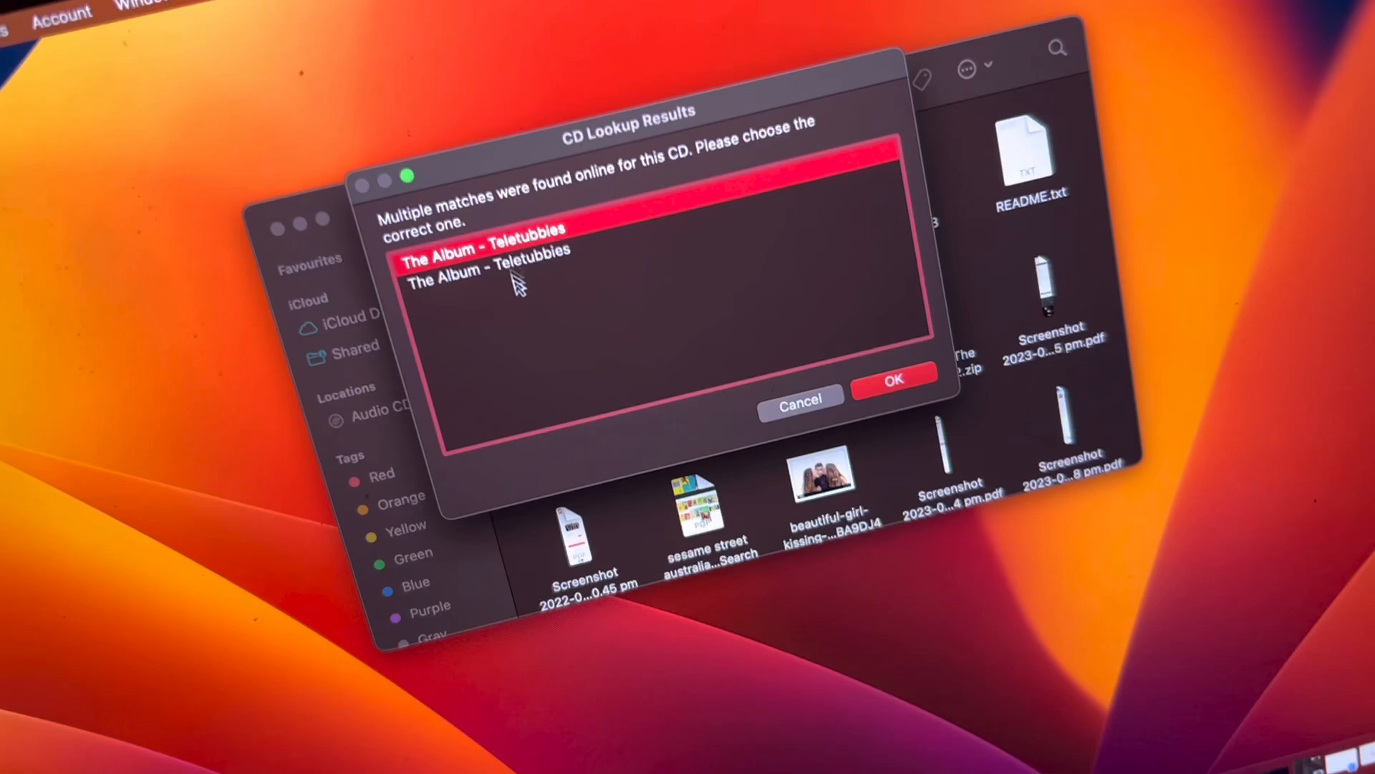
# Accept 'The Album - Teletubbies' as the CD lookup match, bringing up the import prompt
pyautogui.click(487, 265)
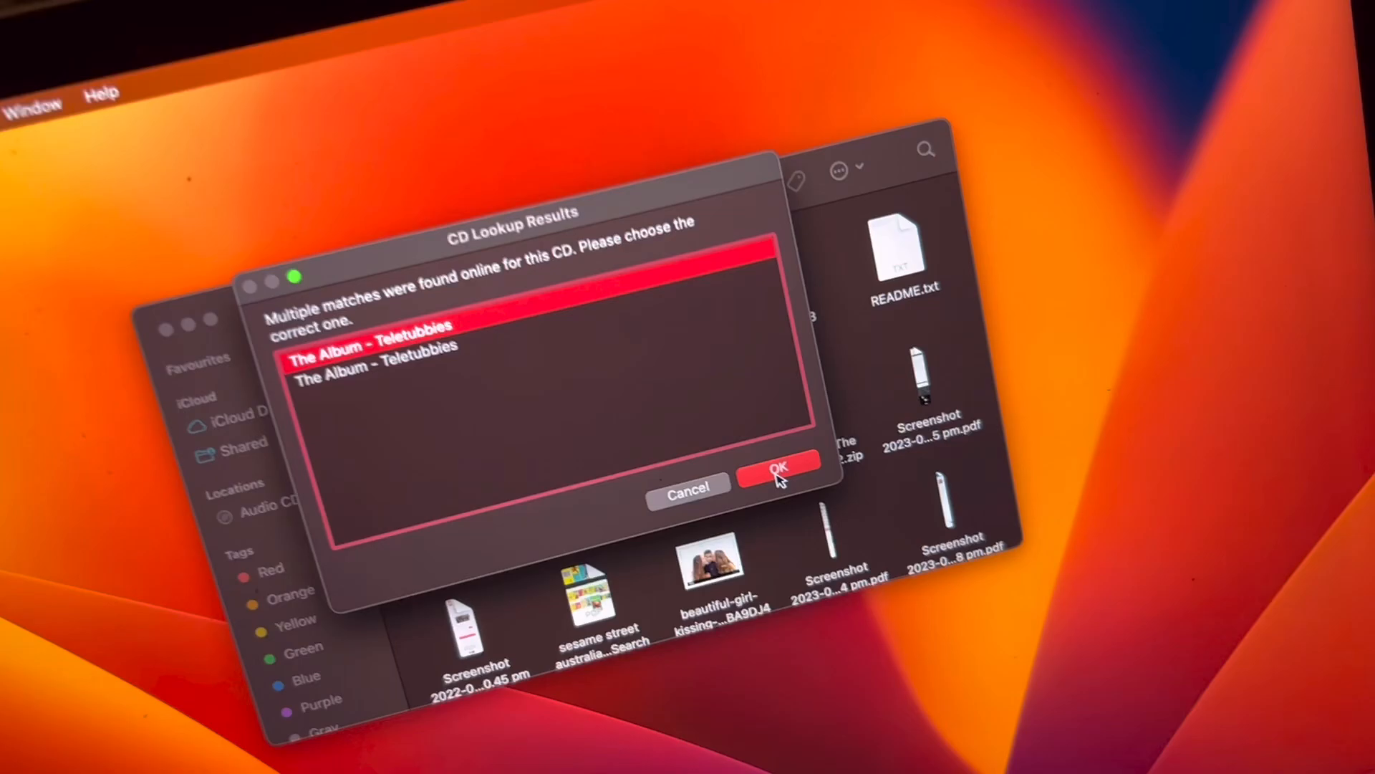
pyautogui.click(779, 464)
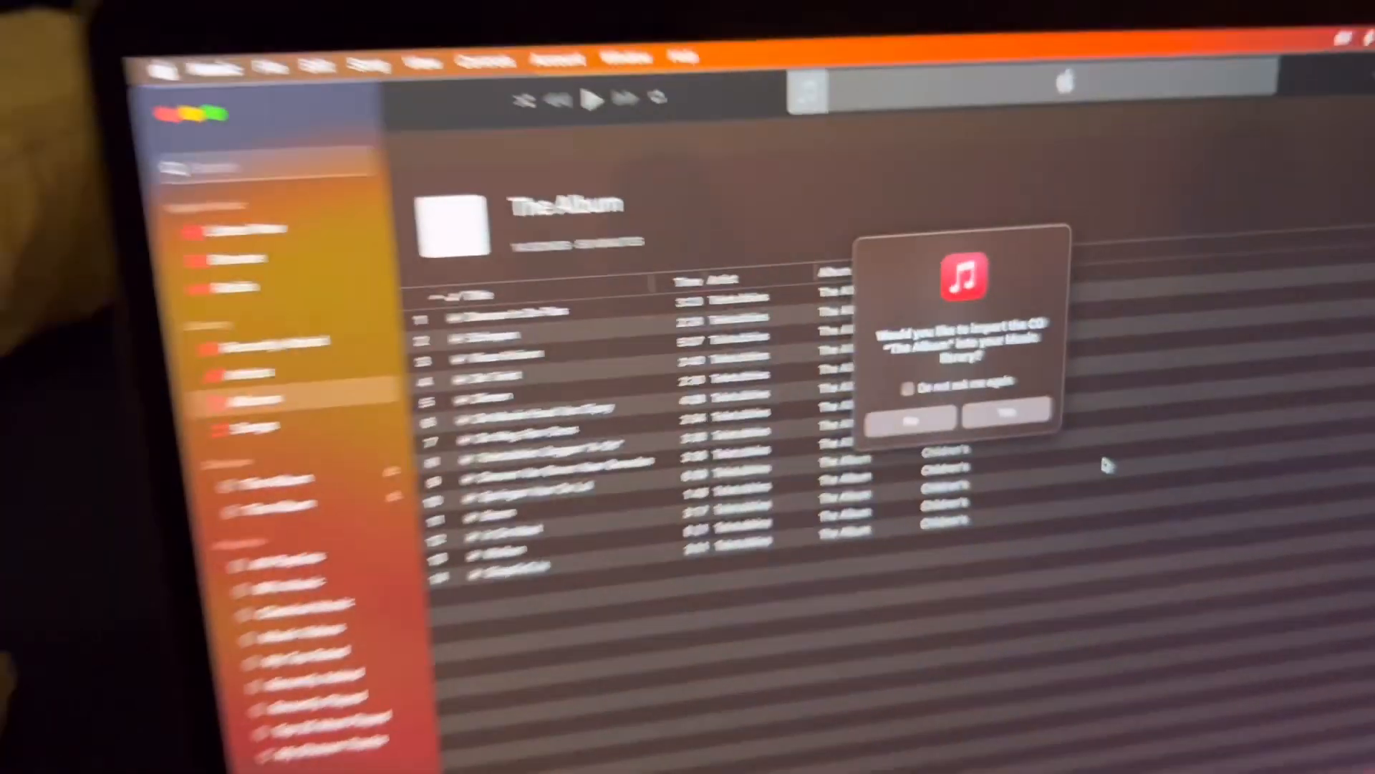